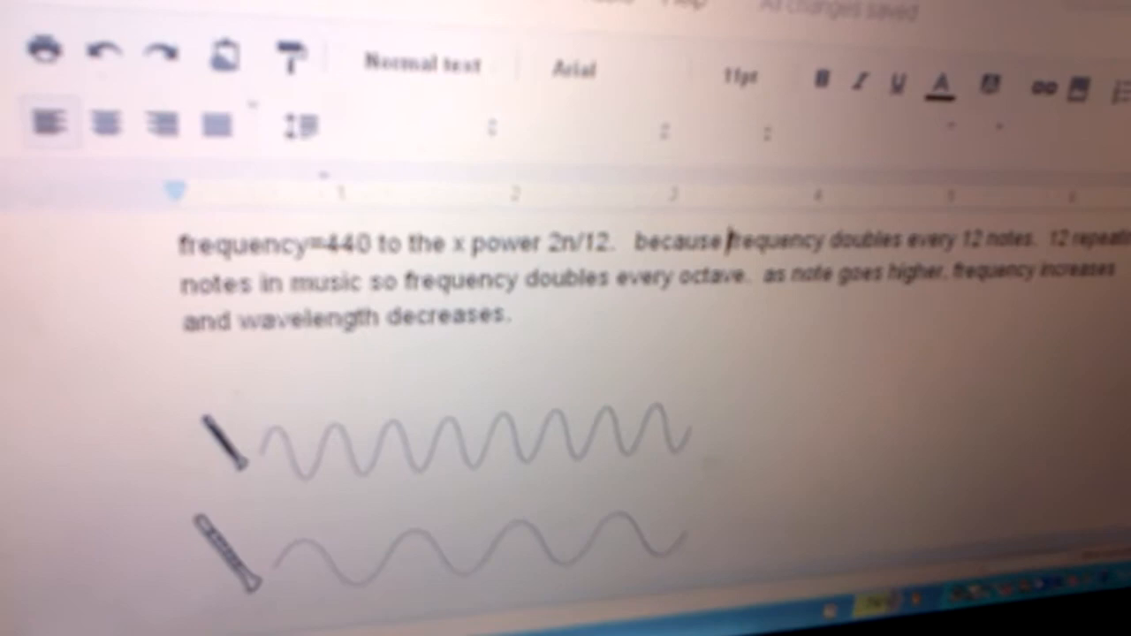
{"action": "scroll", "scroll_direction": "down", "scroll_amount": 3}
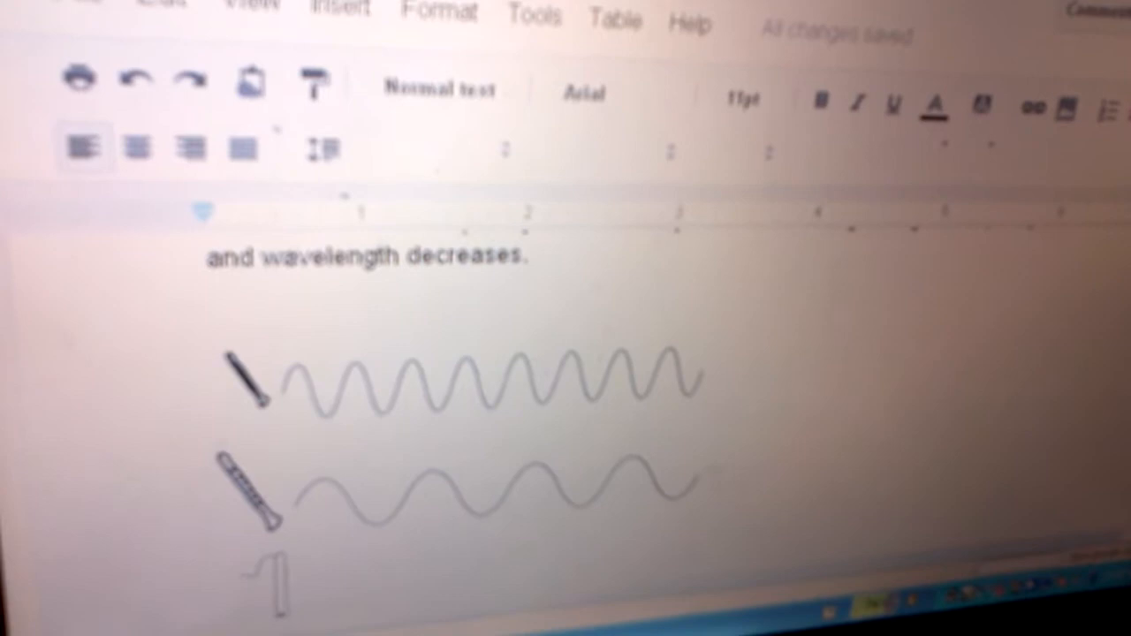